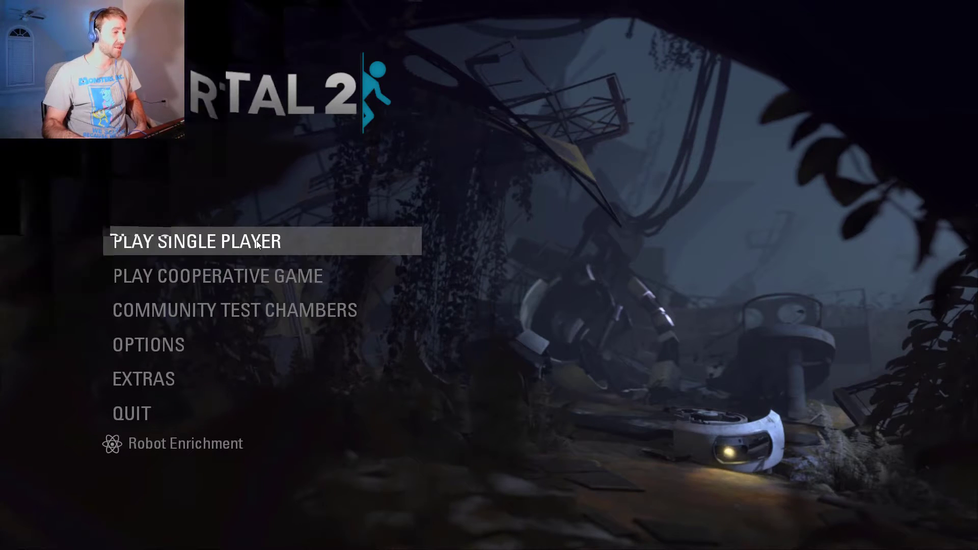
Start the single-player campaign and wake in the relaxation room.
left_click(195, 242)
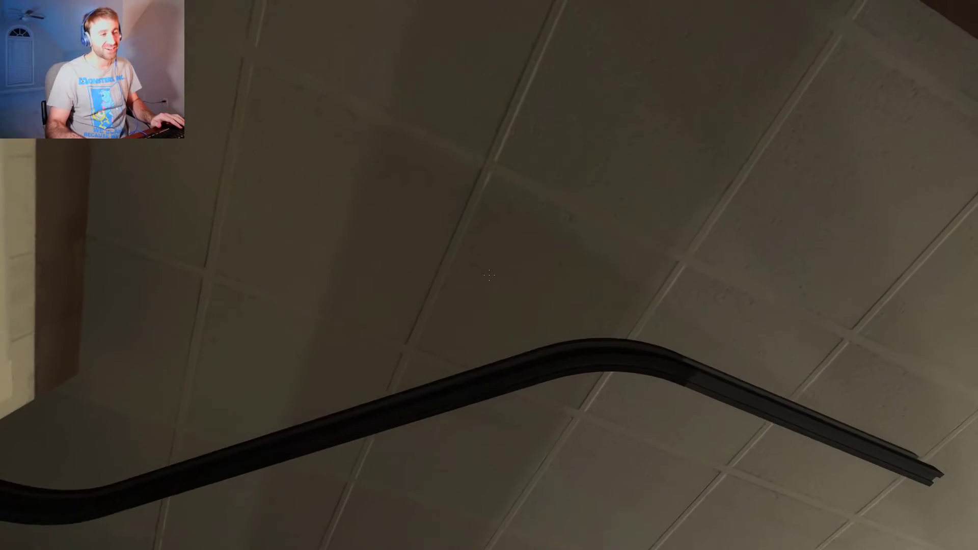
mouse_move(489, 275)
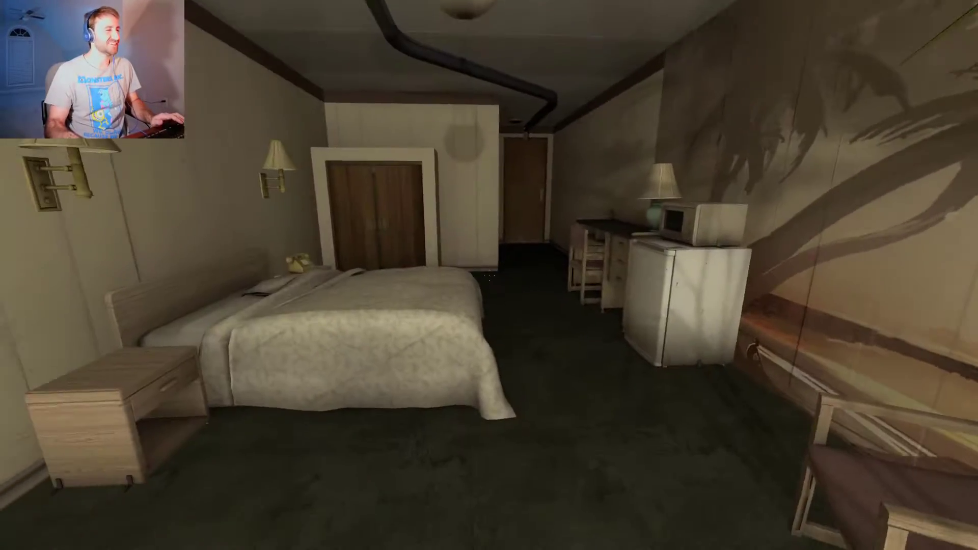
mouse_move(489, 275)
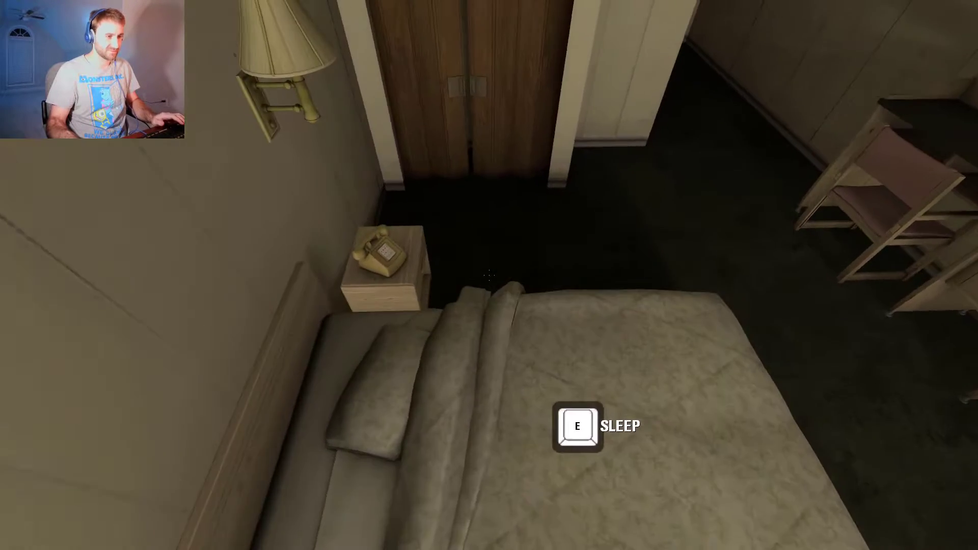
key("e")
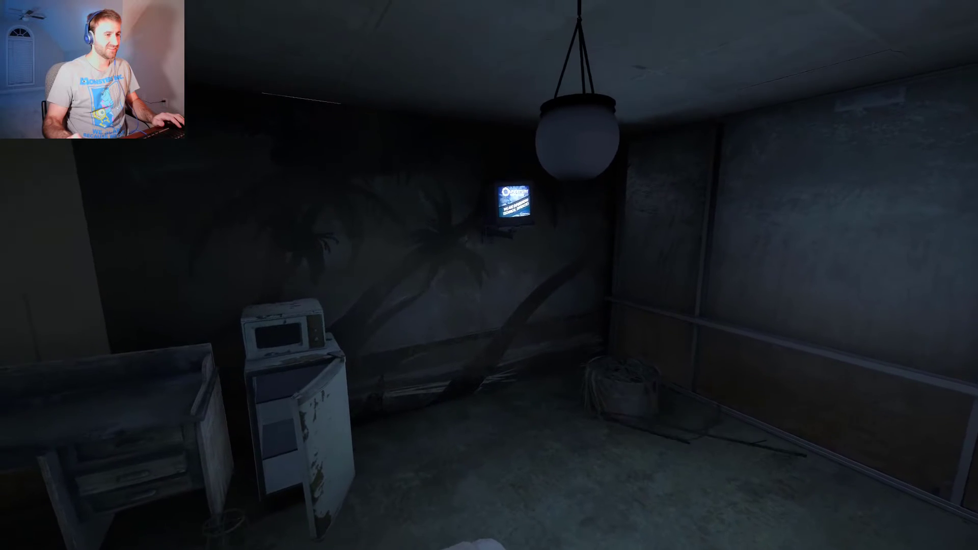
mouse_move(489, 275)
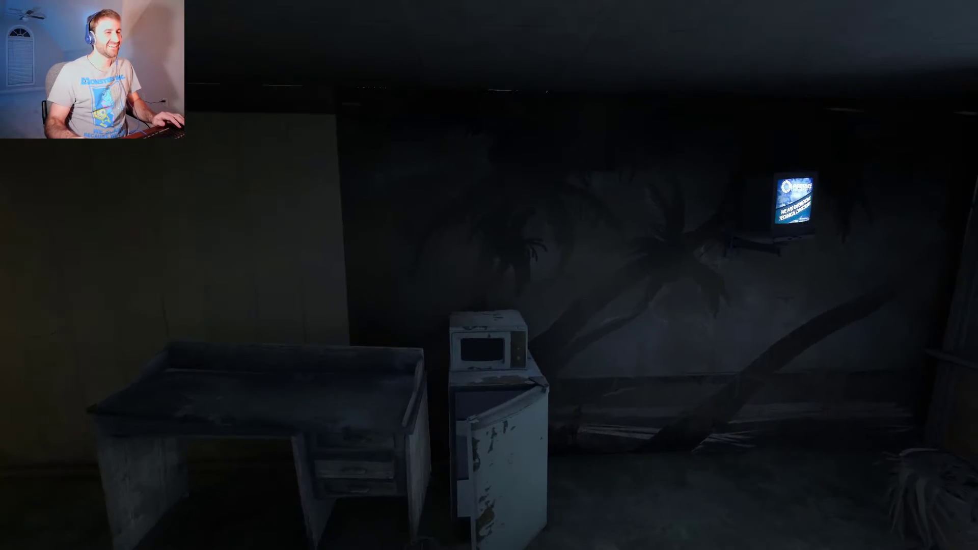
mouse_move(489, 275)
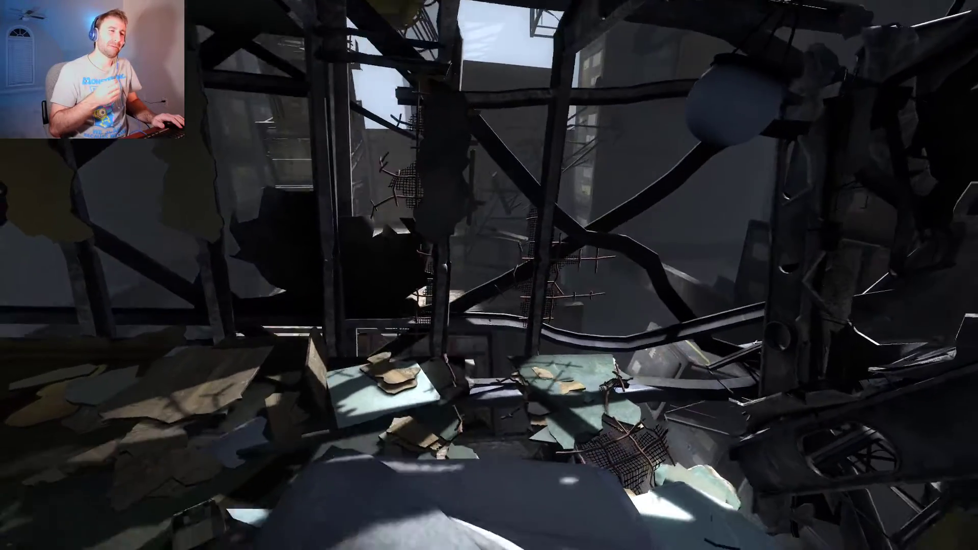
mouse_move(489, 275)
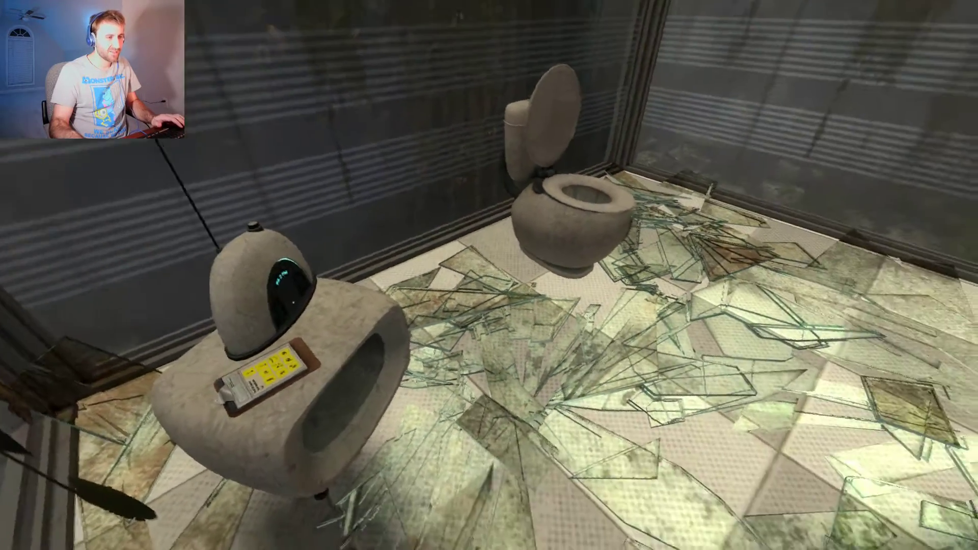
mouse_move(489, 275)
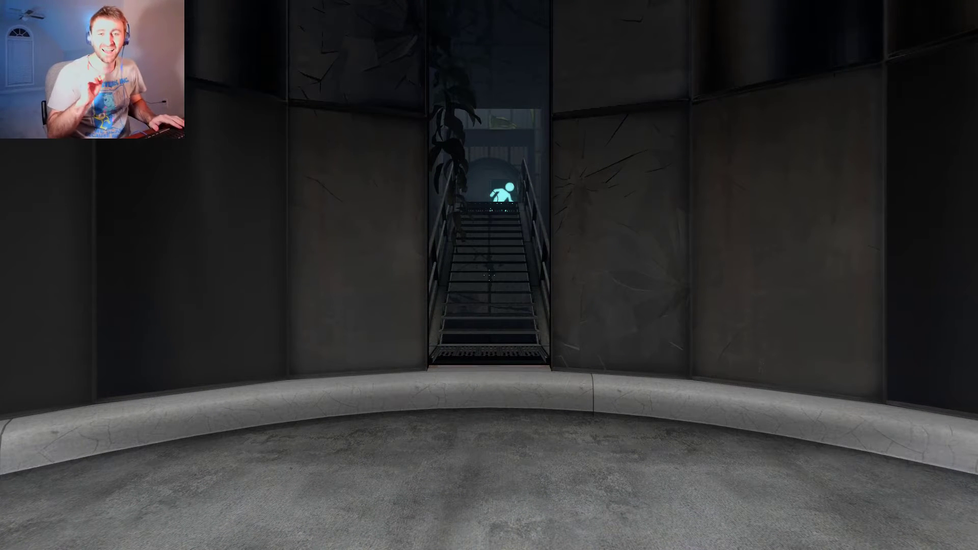
Walk up the stairs and along the corridor toward the overgrown chamber's pedestal button.
key("w")
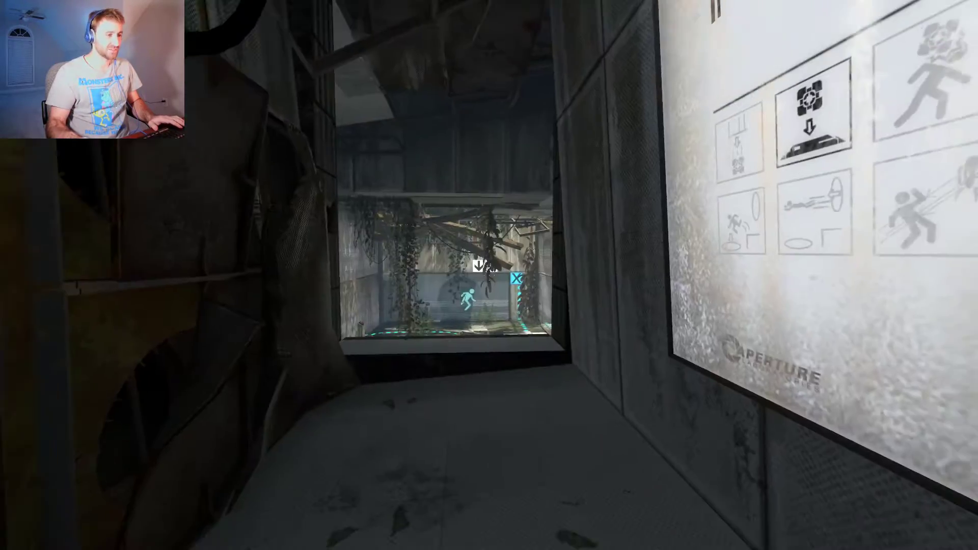
mouse_move(489, 275)
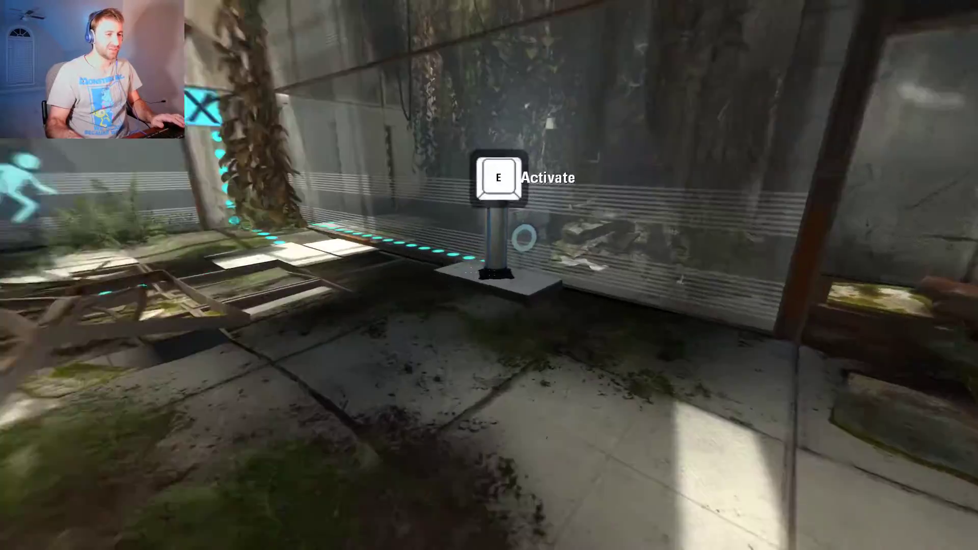
Activate the pedestal button to fire the orange portal onto the far wall.
key("e")
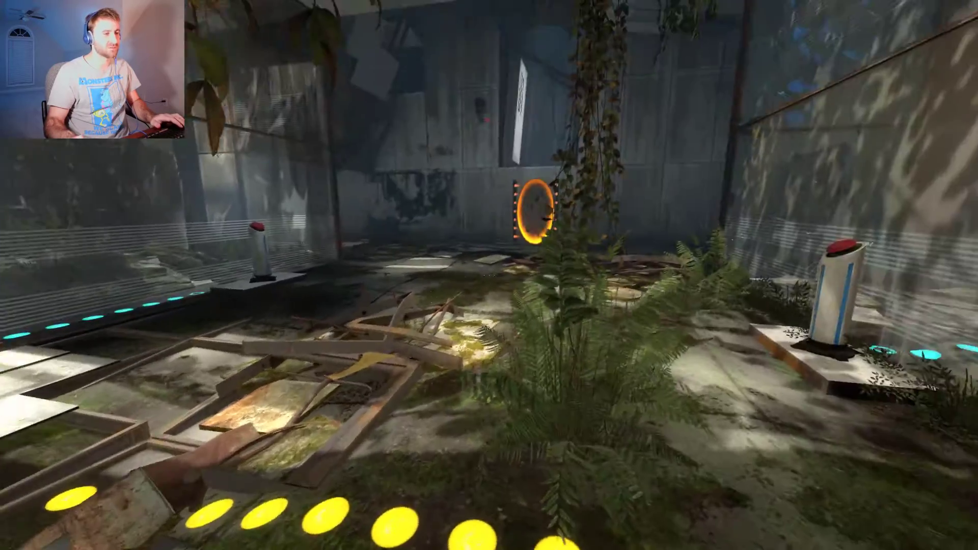
mouse_move(489, 275)
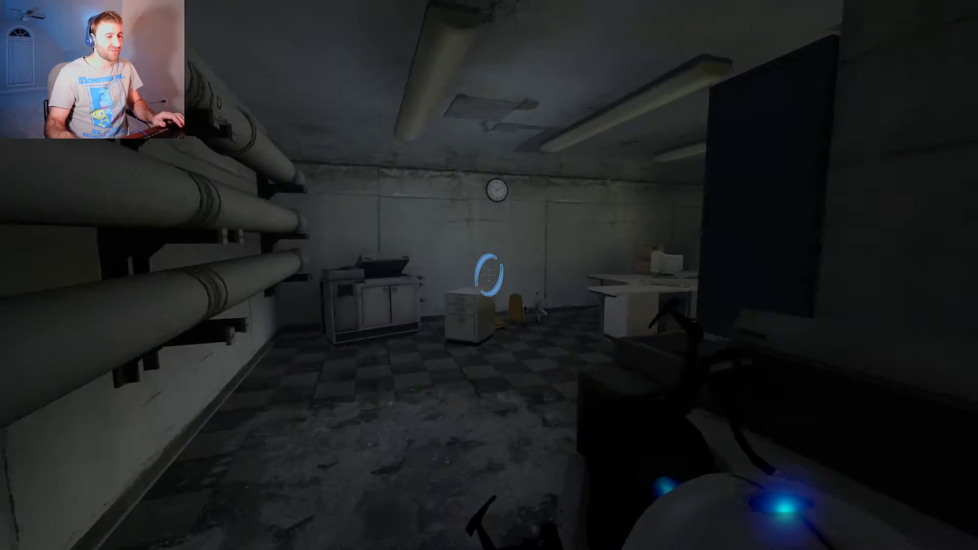
mouse_move(489, 274)
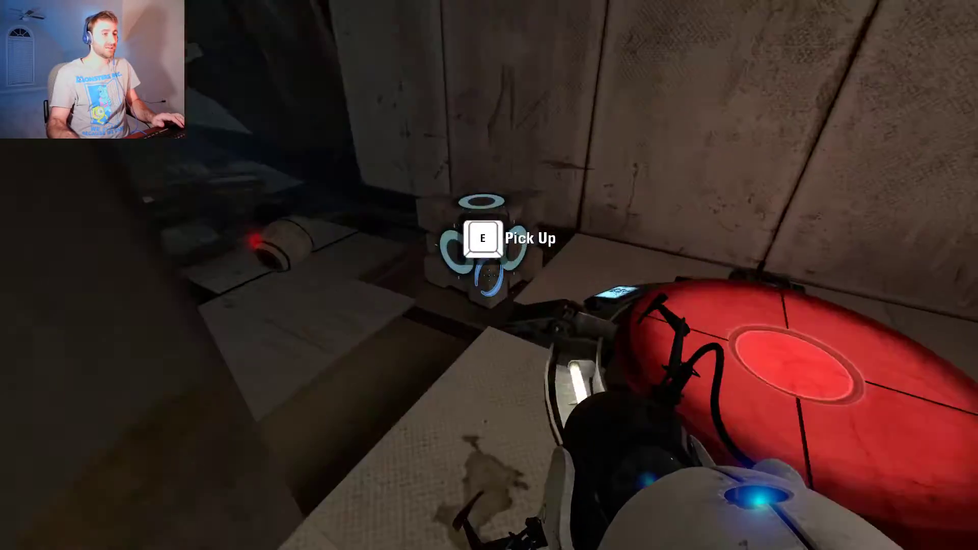
Pick up the Weighted Storage Cube lying beside the red floor button.
key("e")
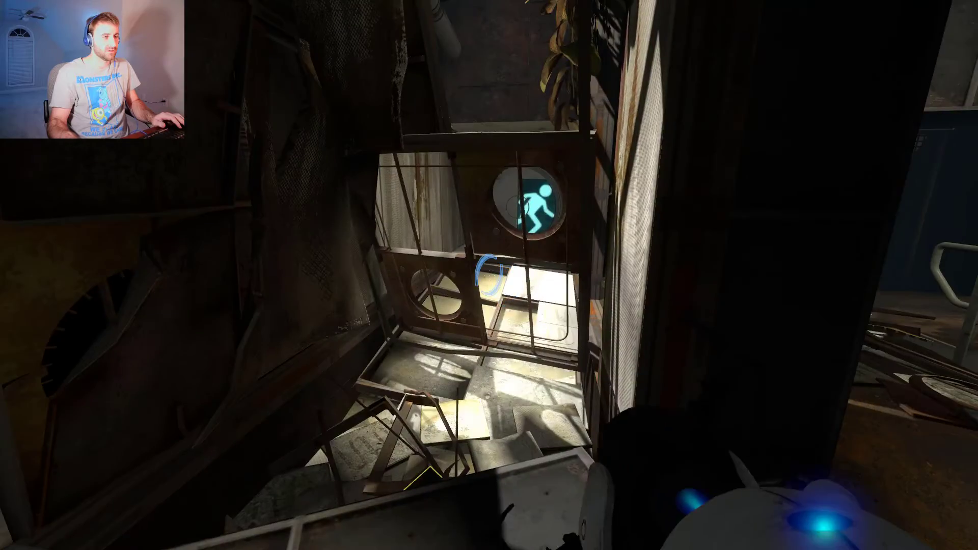
mouse_move(489, 275)
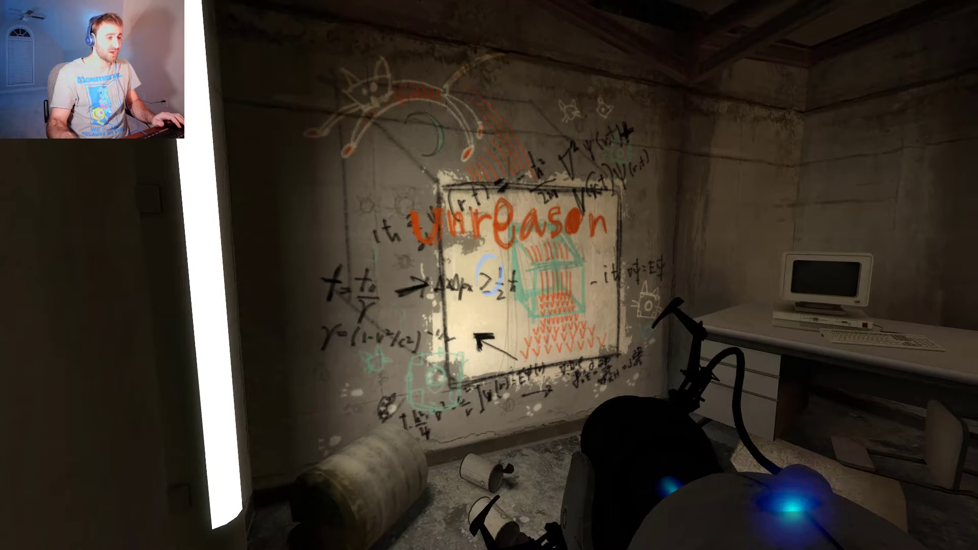
mouse_move(489, 275)
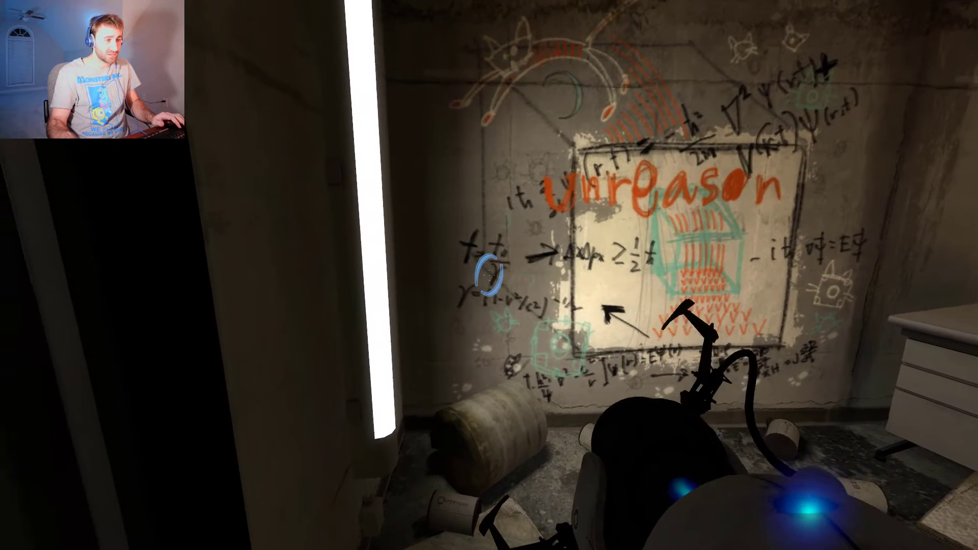